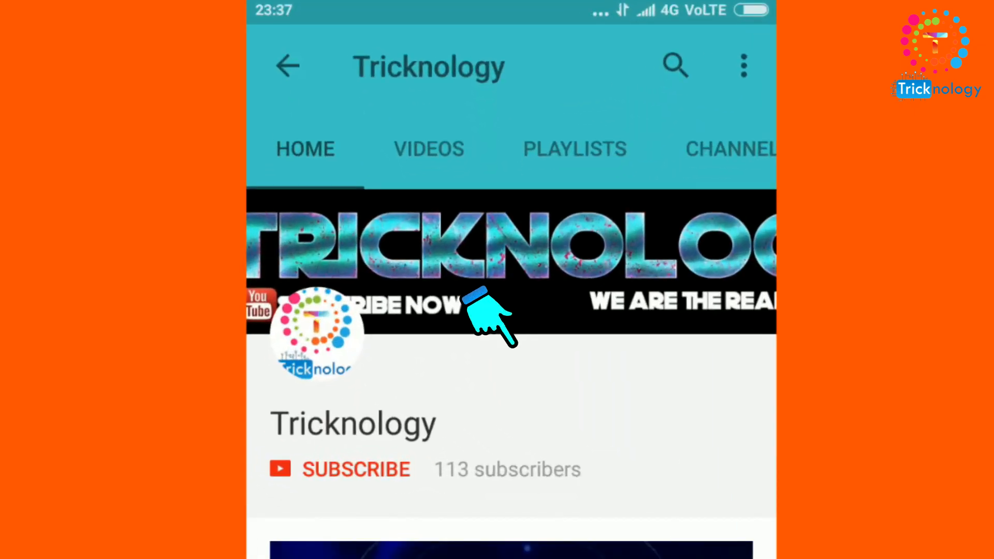
# Bring up the HFS website, start downloading the HFS executable, and open the download's options
pyautogui.click(356, 469)
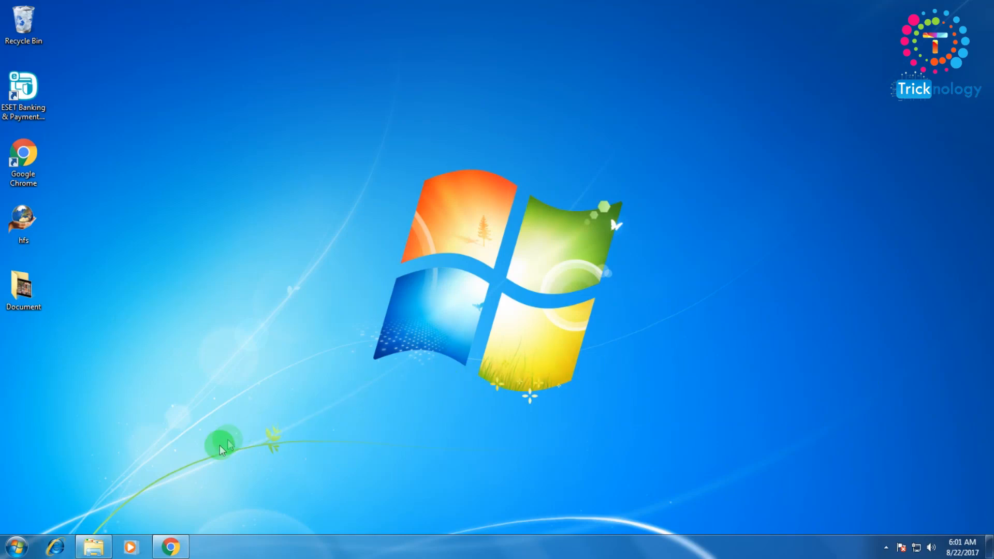
pyautogui.moveTo(170, 546)
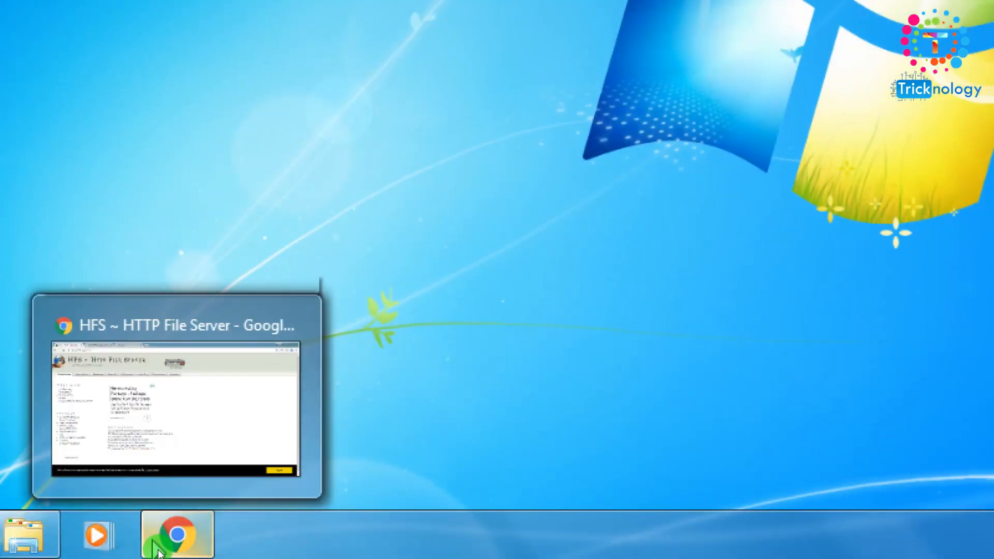
pyautogui.click(177, 533)
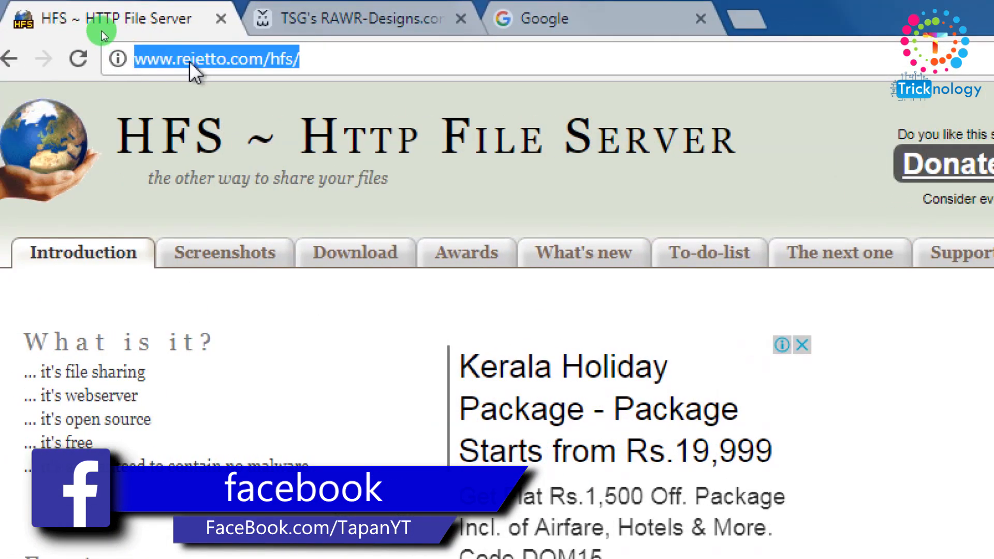
pyautogui.moveTo(305, 79)
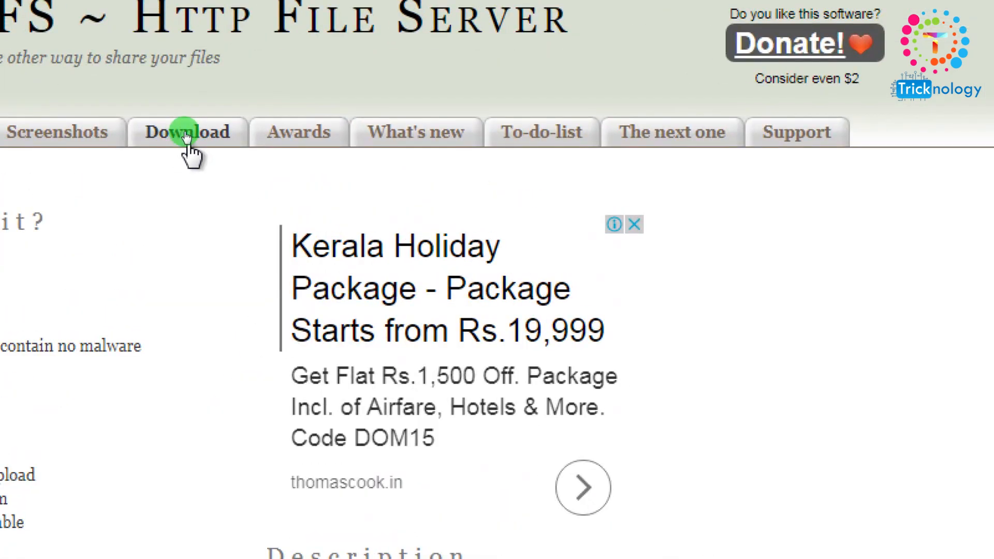
pyautogui.click(185, 132)
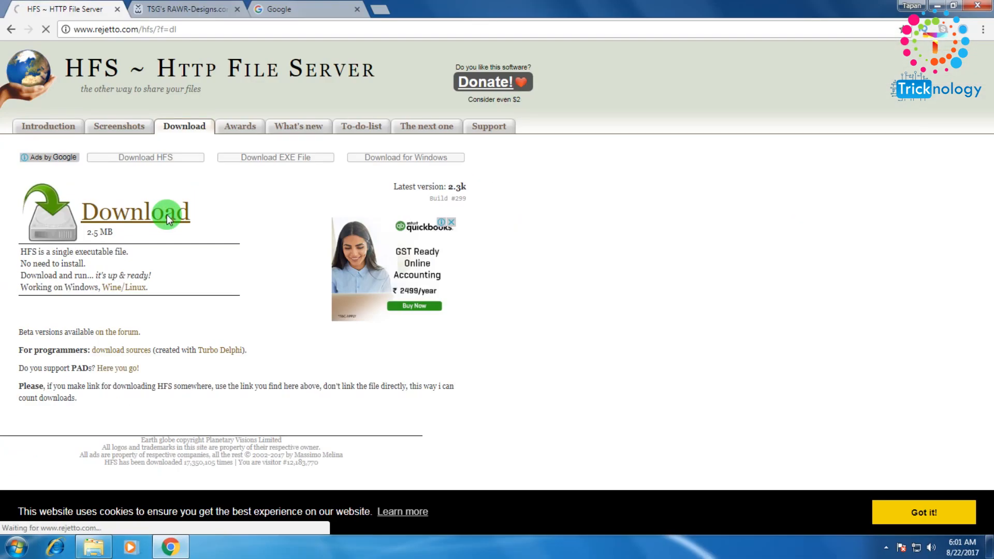
pyautogui.click(135, 211)
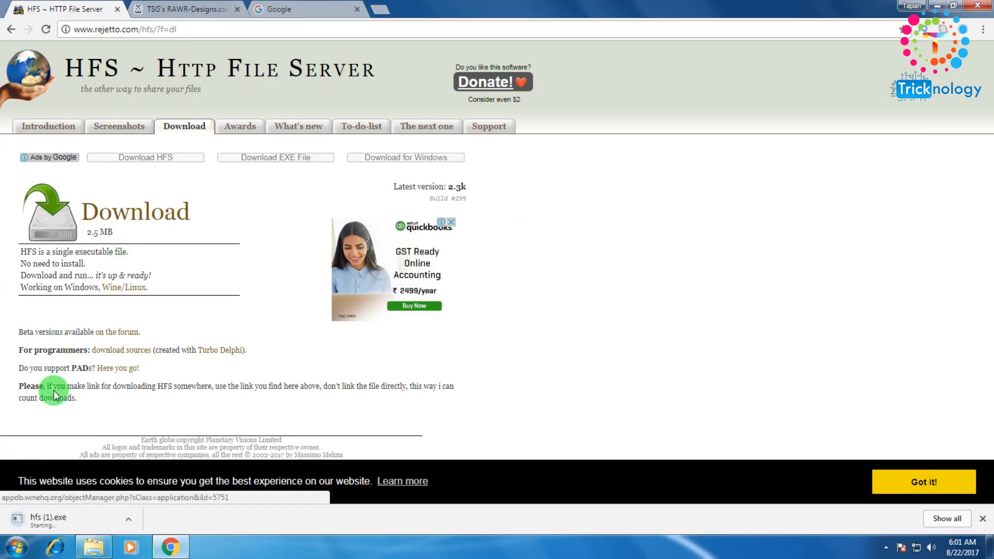
pyautogui.moveTo(121, 520)
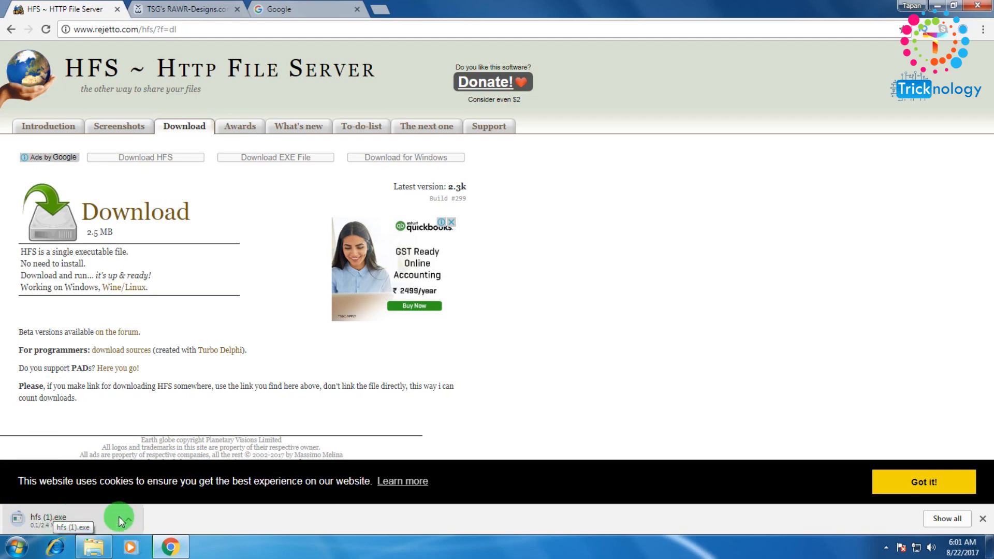
pyautogui.click(128, 519)
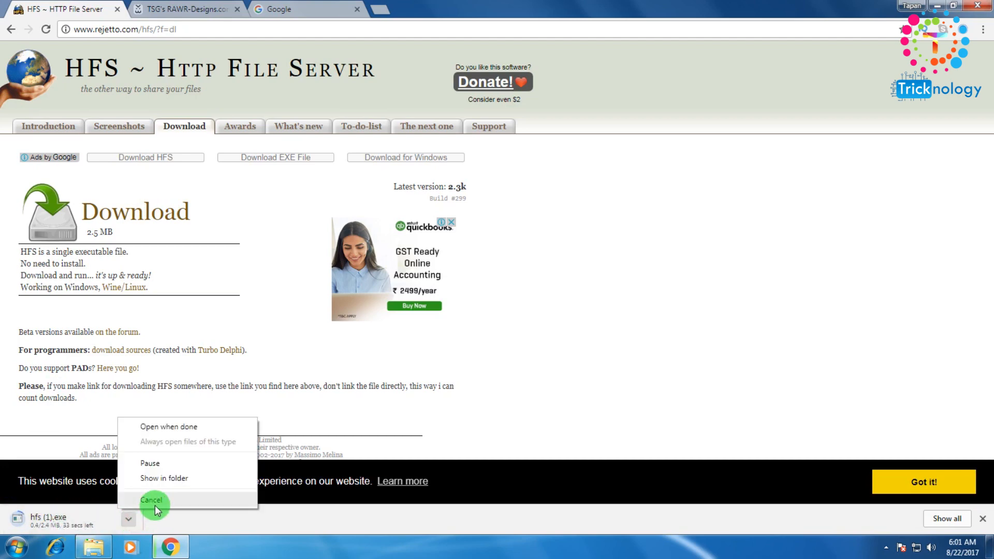
# Cancel the duplicate HFS download and launch HFS from its desktop icon, allowing it to run
pyautogui.click(152, 500)
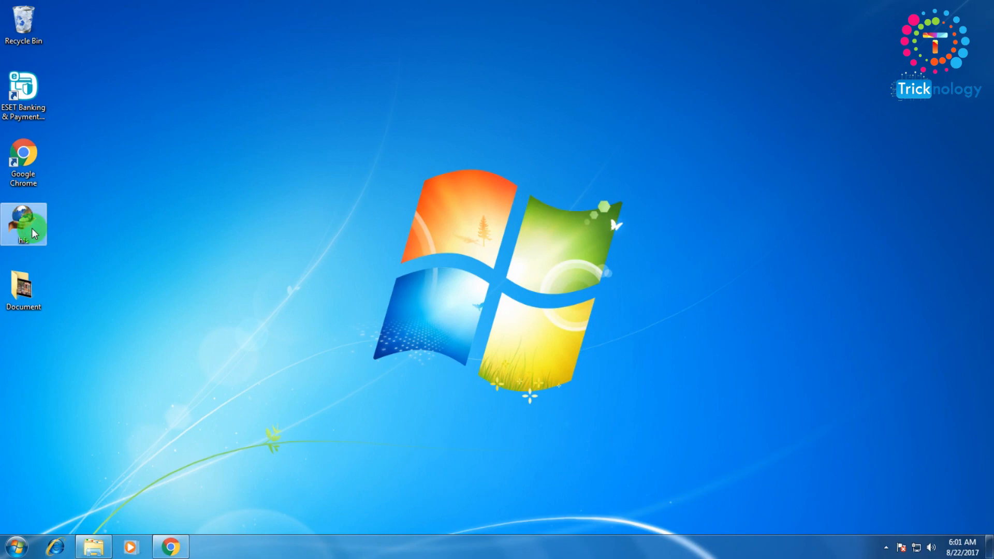
pyautogui.doubleClick(23, 223)
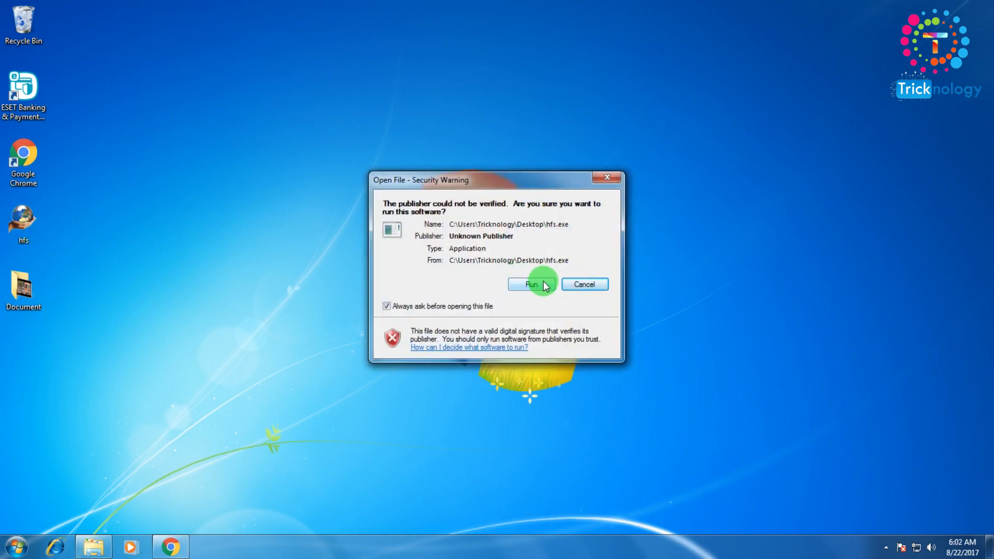
pyautogui.click(531, 284)
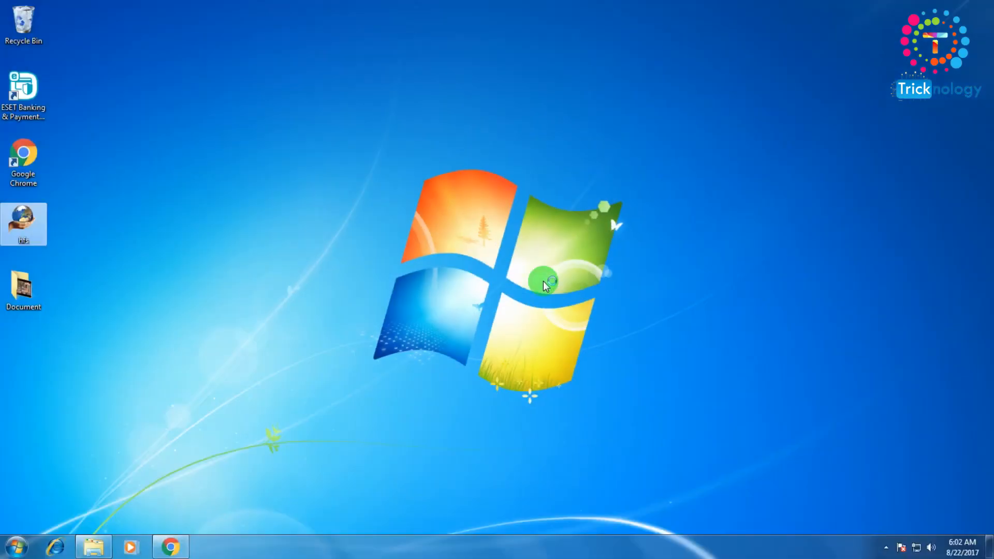
pyautogui.doubleClick(23, 223)
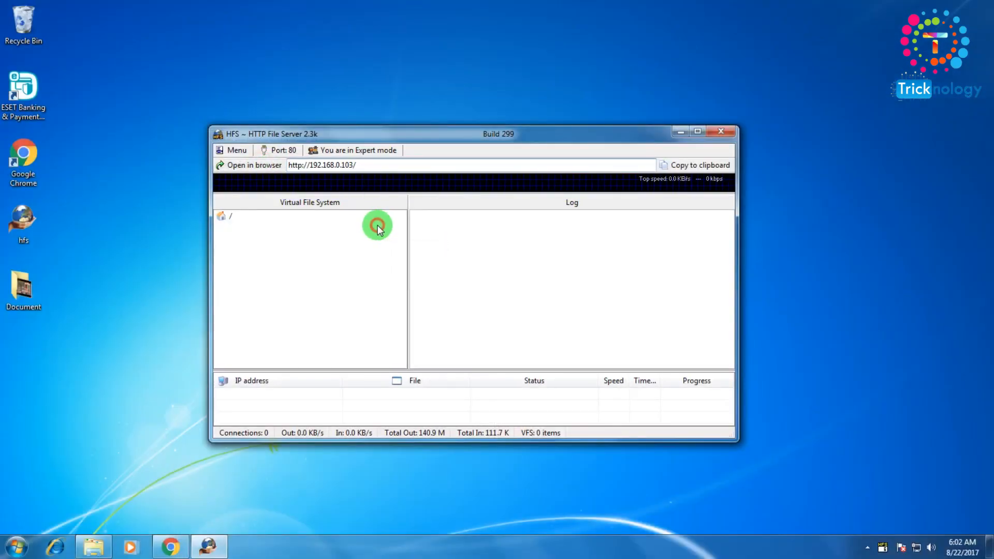
# Open the Document folder and add the Anne-Marie - Alarm video to the Virtual File System
pyautogui.click(24, 285)
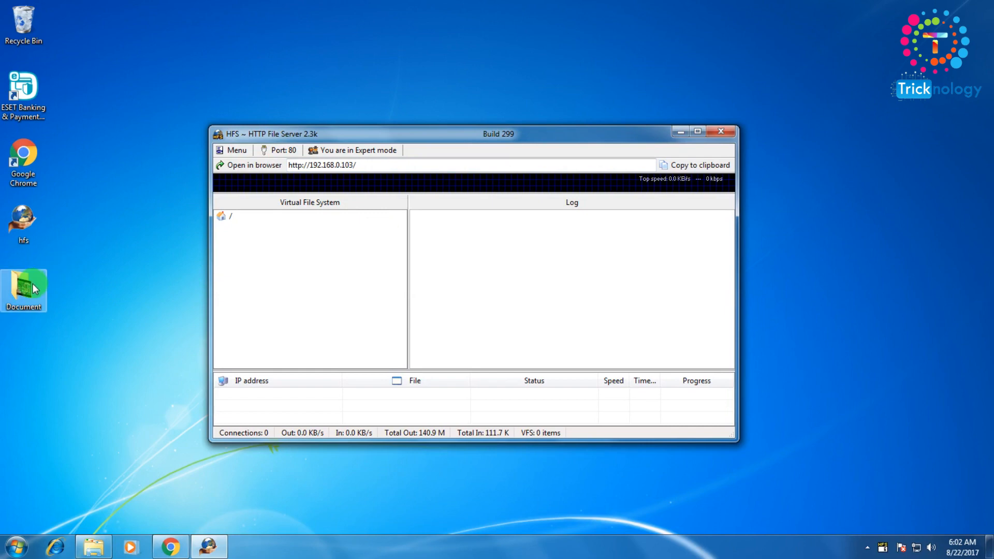
pyautogui.doubleClick(23, 285)
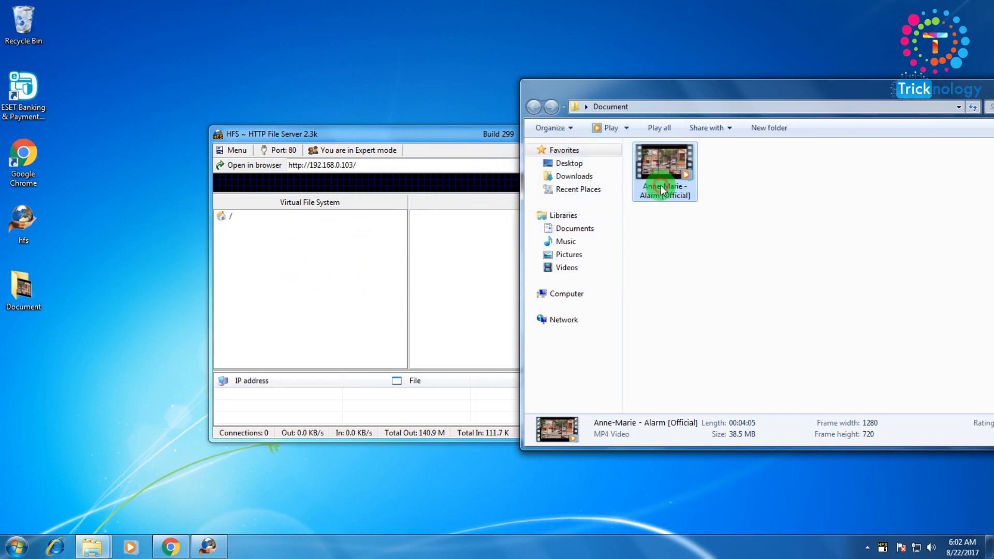
pyautogui.moveTo(663, 171); pyautogui.dragTo(320, 262)
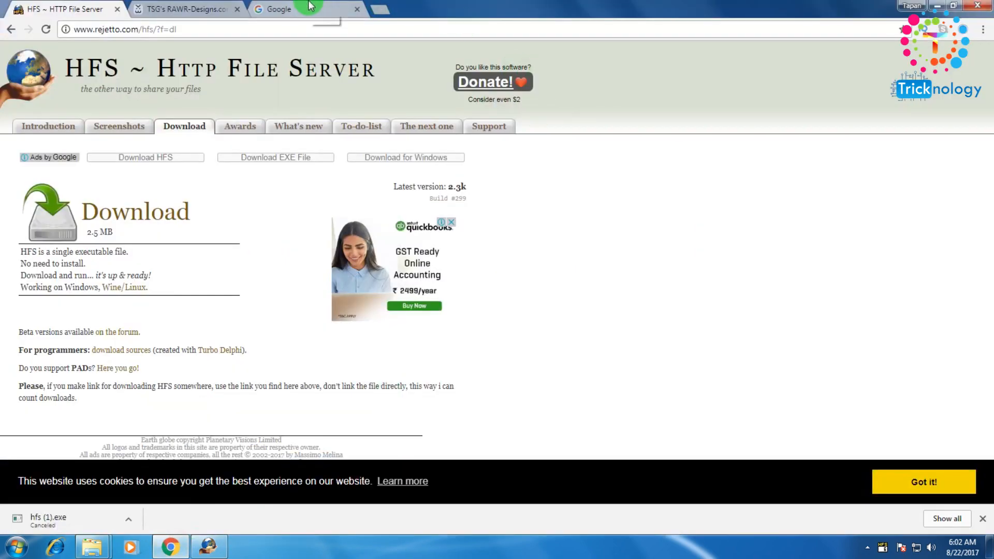
# Load the HFS server at 192.168.0.103 in Chrome and open the shared Anne-Marie video link
pyautogui.click(306, 8)
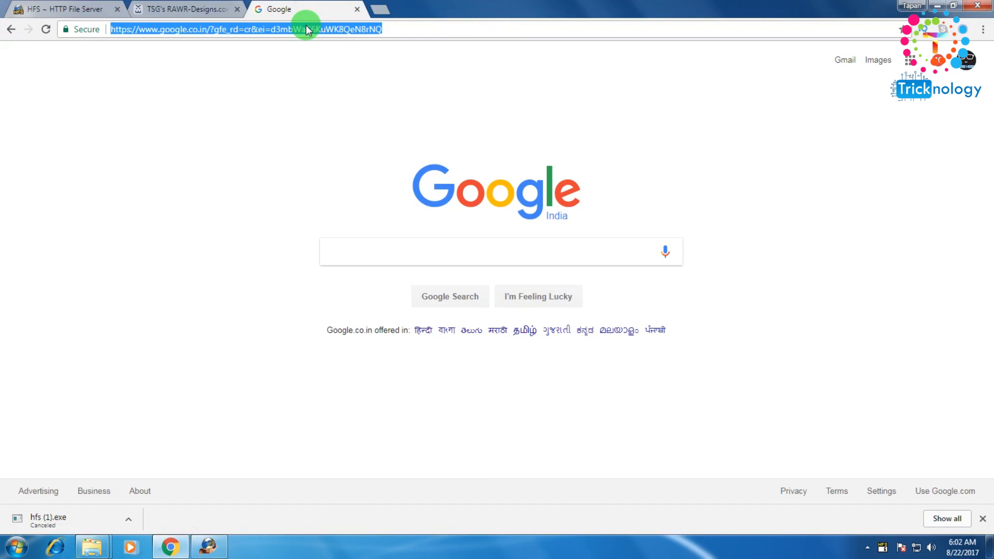
pyautogui.write('103.194.114.88')
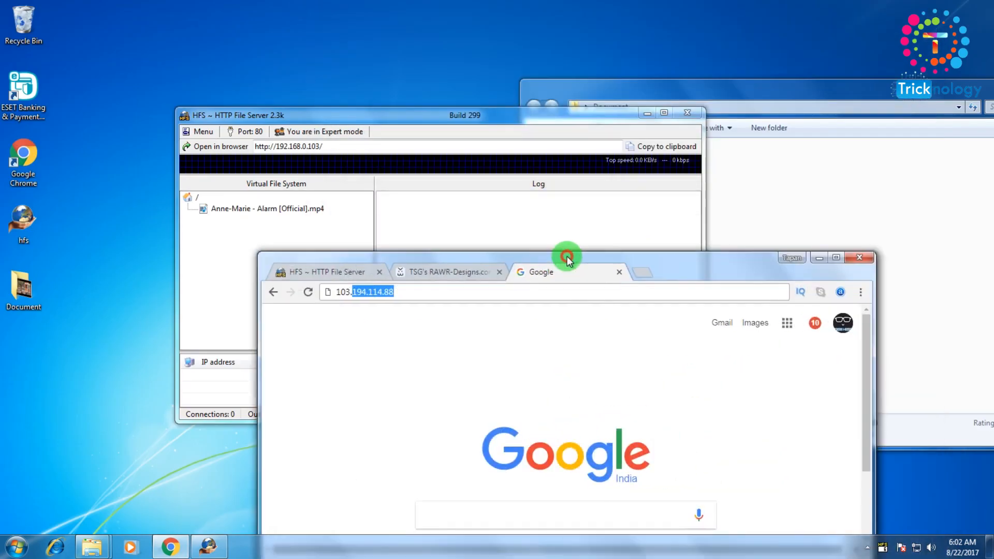
pyautogui.write('103')
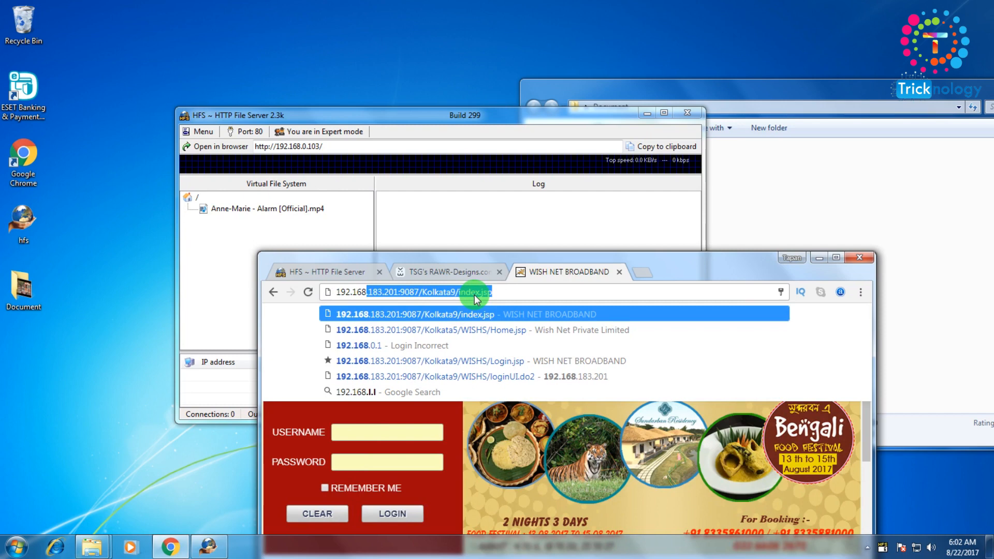
pyautogui.write('192.168.0.103')
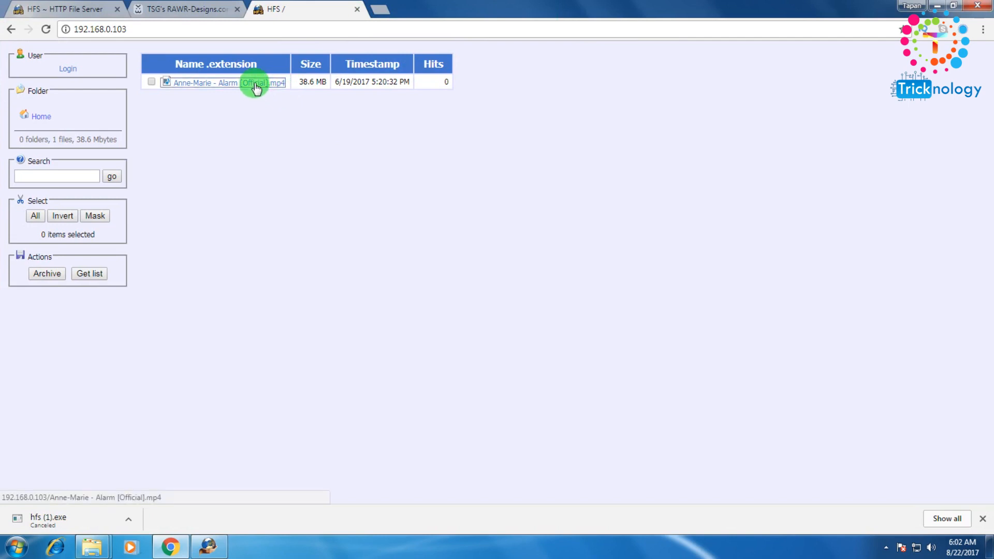
pyautogui.click(226, 83)
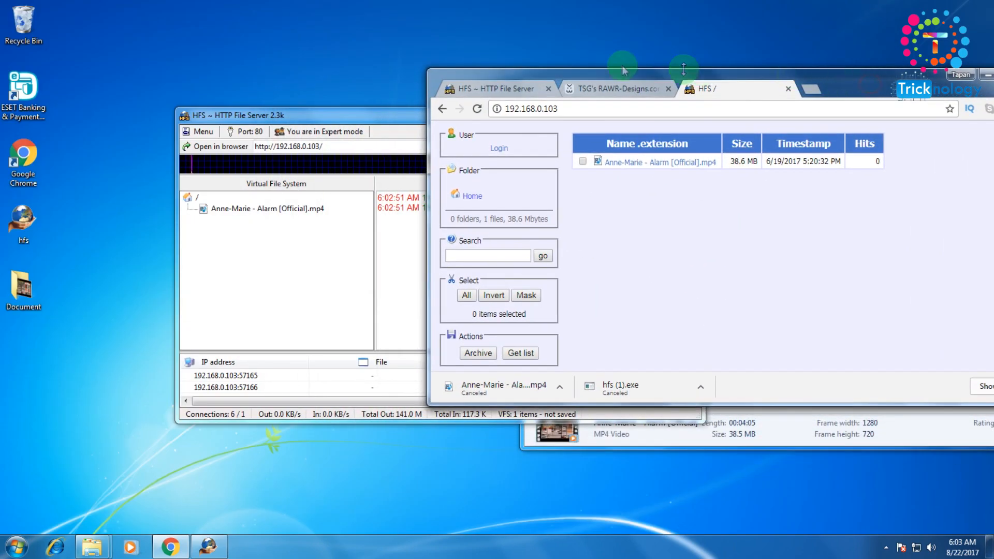
# Scroll down the RAWR-Designs site and download the Live v3.0.1 template zip
pyautogui.click(613, 88)
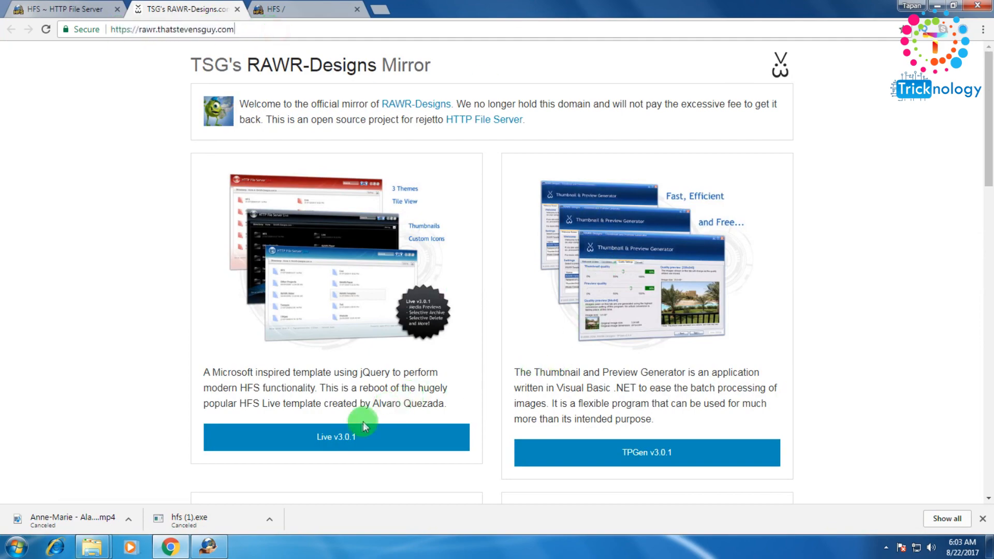
pyautogui.scroll(-3)
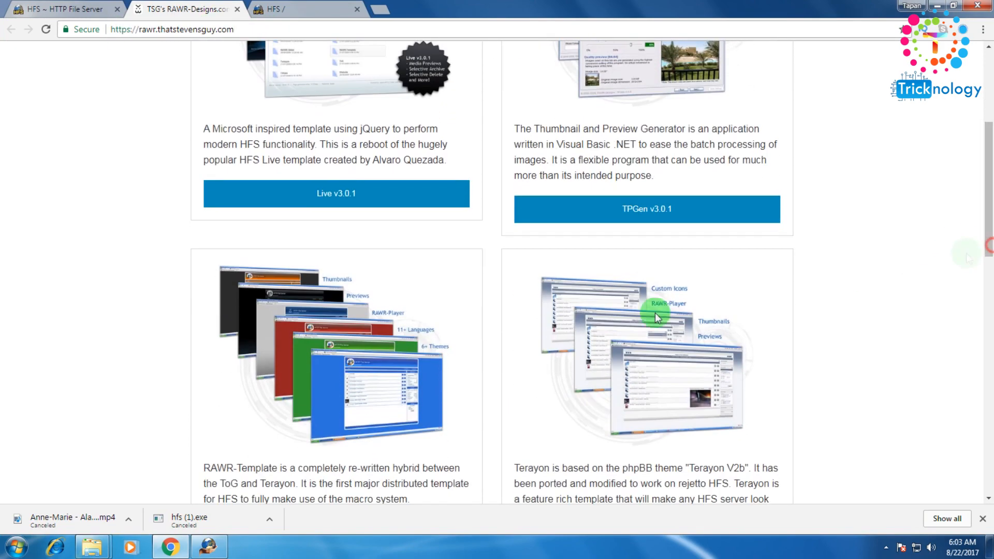
pyautogui.scroll(-3)
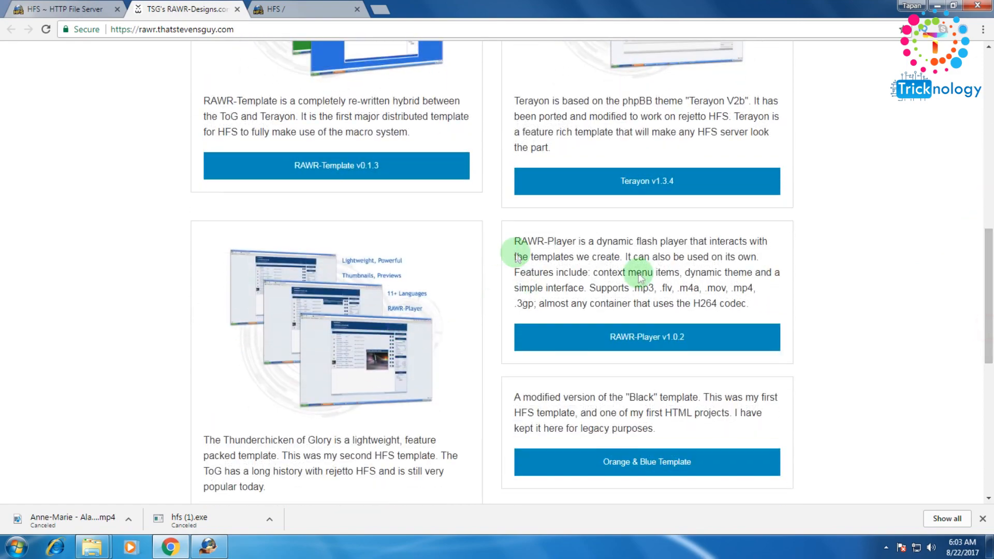
pyautogui.scroll(-3)
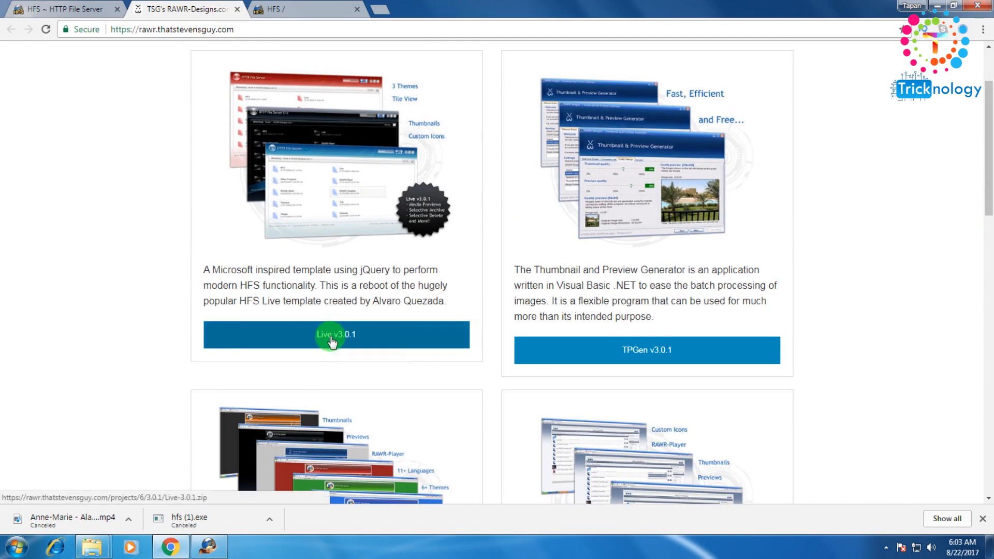
pyautogui.moveTo(333, 277)
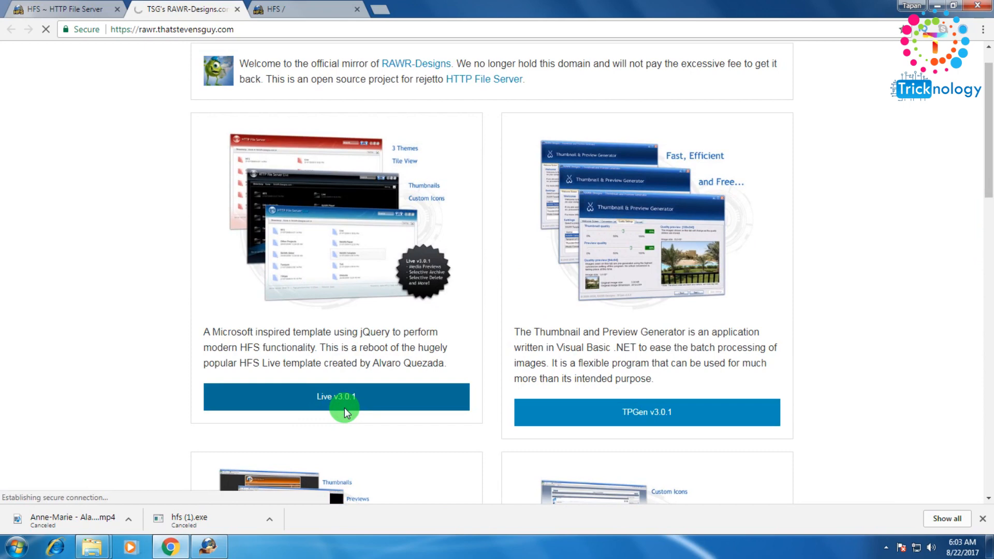
pyautogui.click(335, 397)
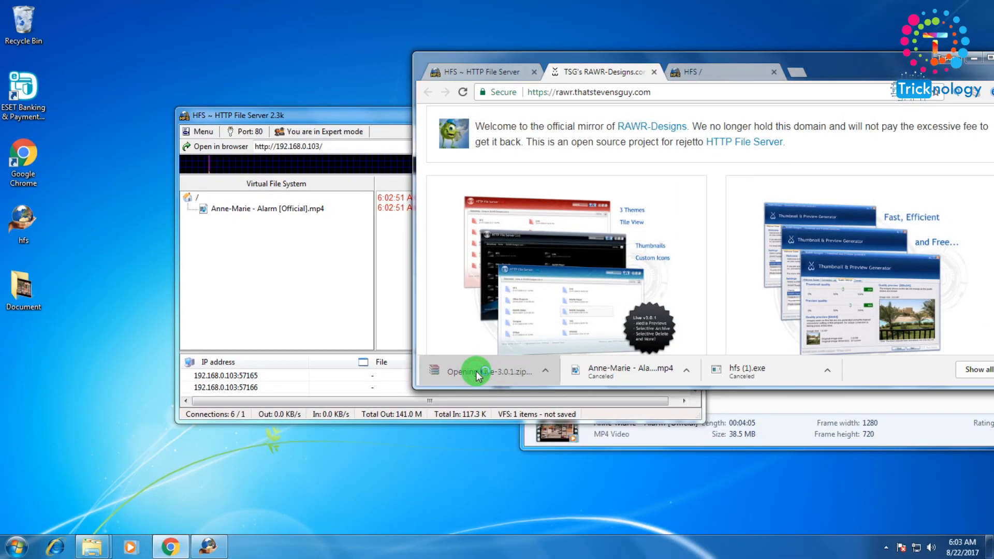
# Extract the Live v3.0.1 archive into a new desktop folder named Themes, then close WinRAR
pyautogui.click(485, 370)
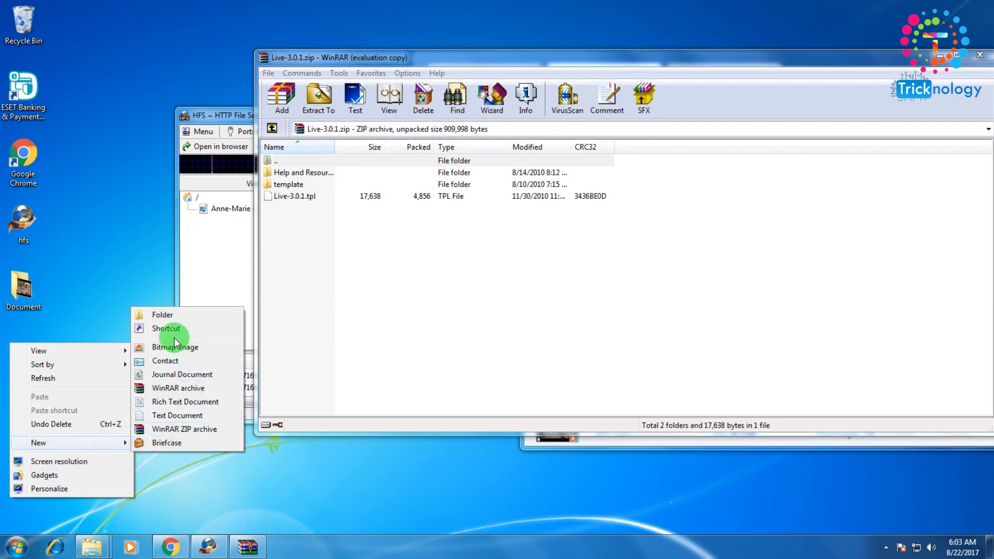
pyautogui.click(162, 314)
pyautogui.write('Themes')
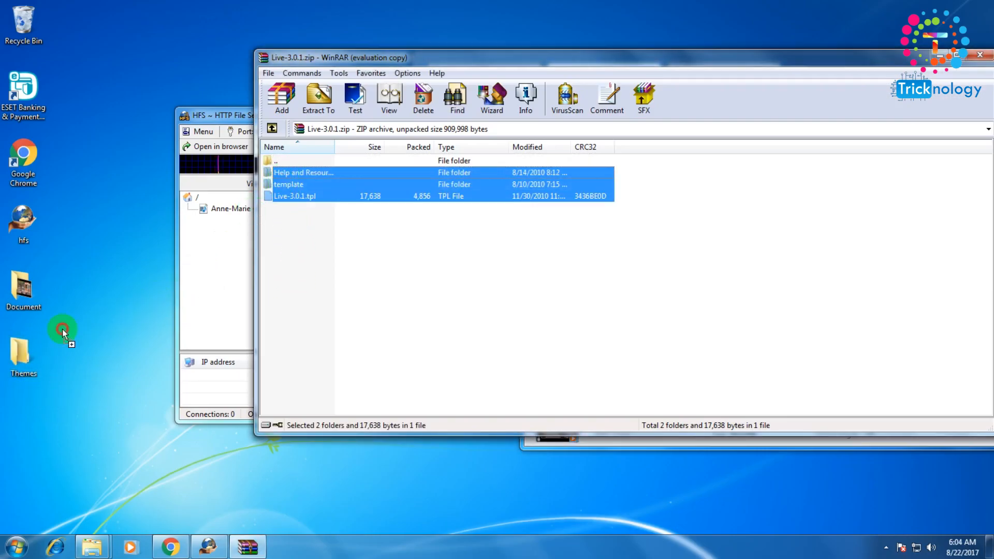
pyautogui.click(319, 99)
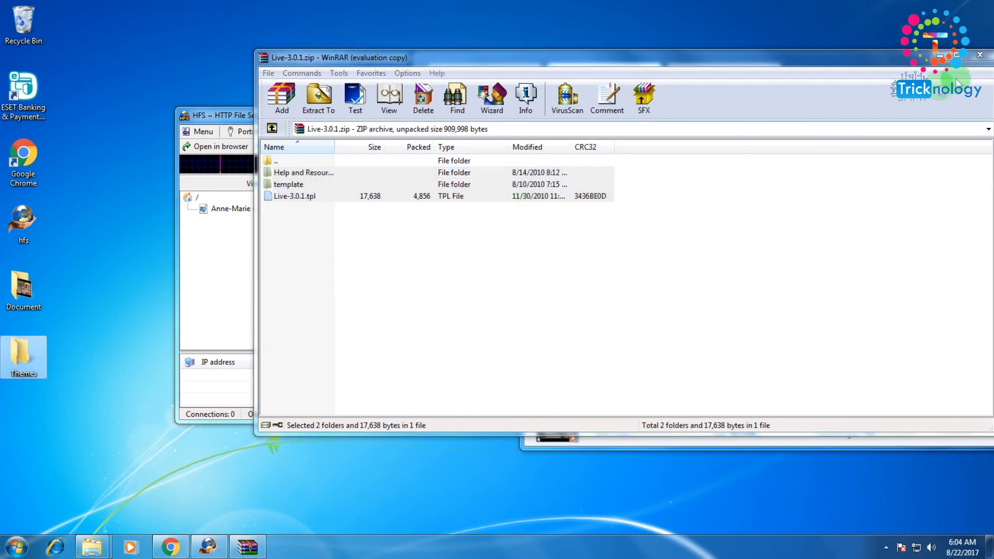
pyautogui.moveTo(979, 56)
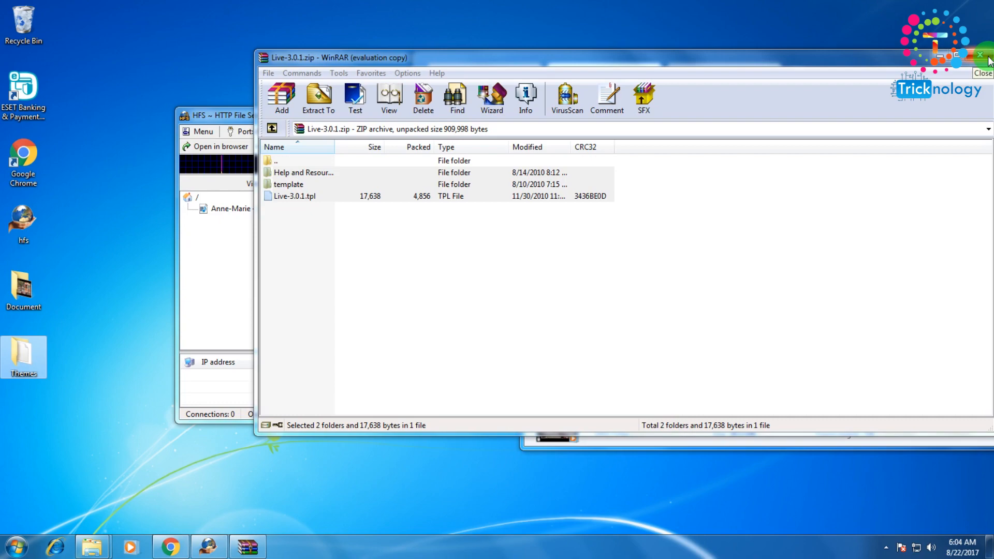
pyautogui.click(979, 55)
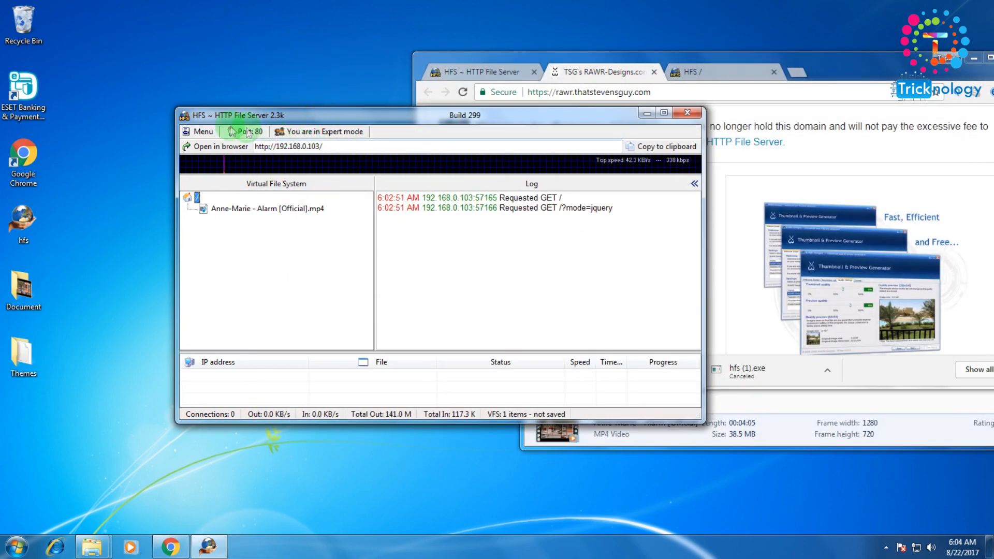
# Set Live-3.0.1.tpl from Desktop\Themes as the HFS HTML template
pyautogui.click(203, 130)
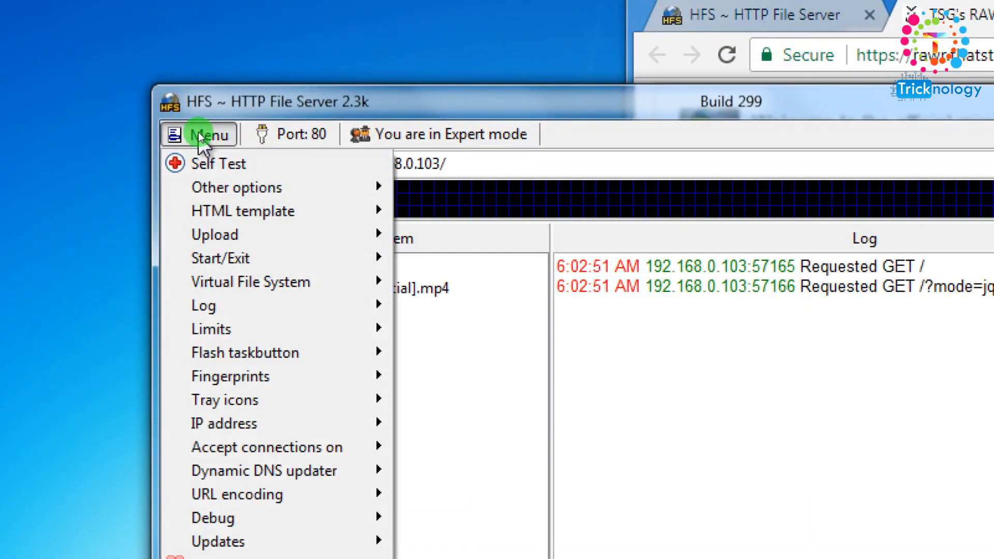
pyautogui.moveTo(220, 258)
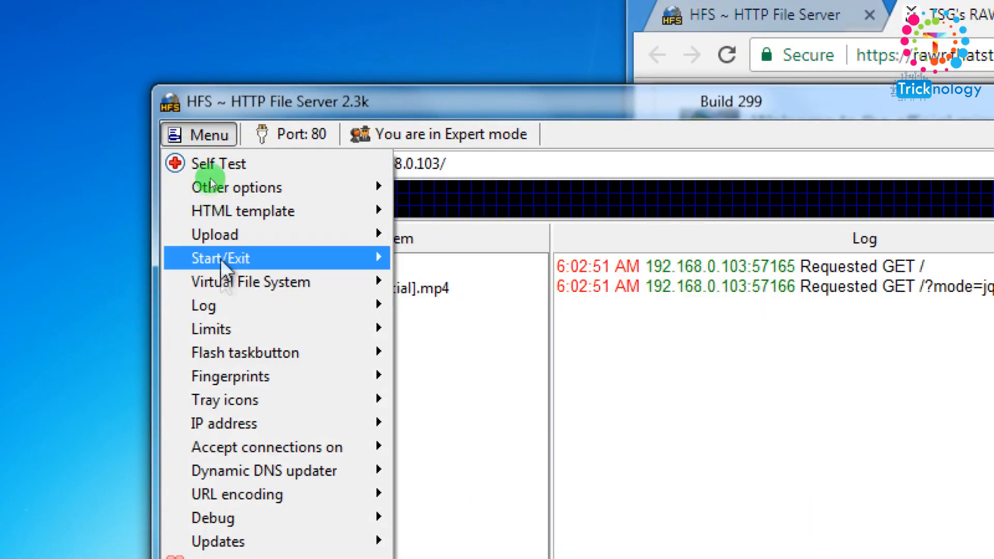
pyautogui.moveTo(243, 211)
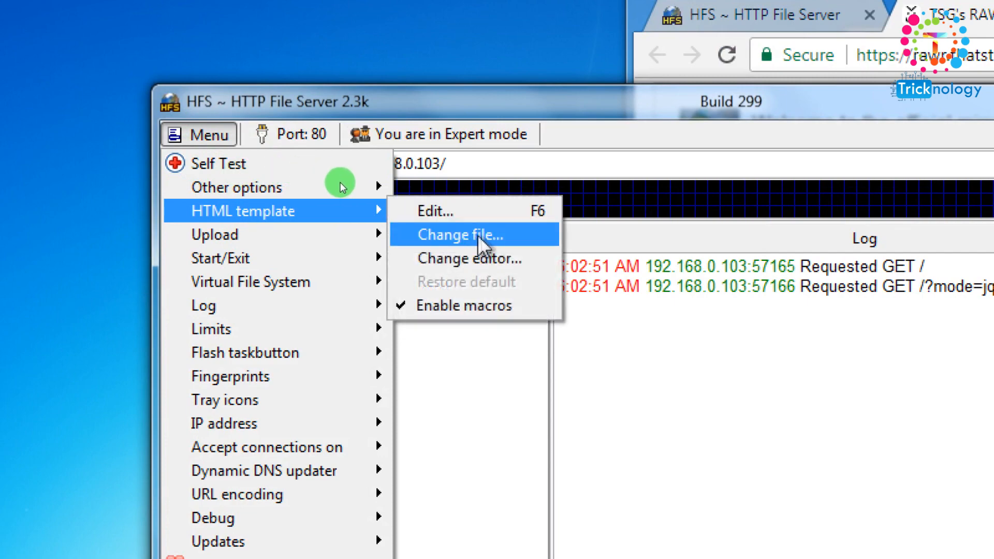
pyautogui.click(460, 234)
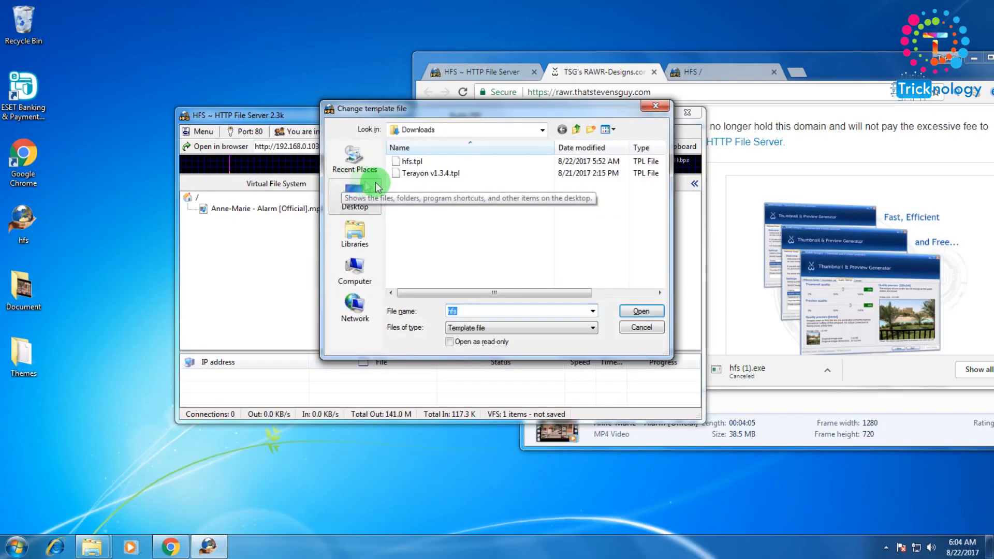
pyautogui.click(355, 197)
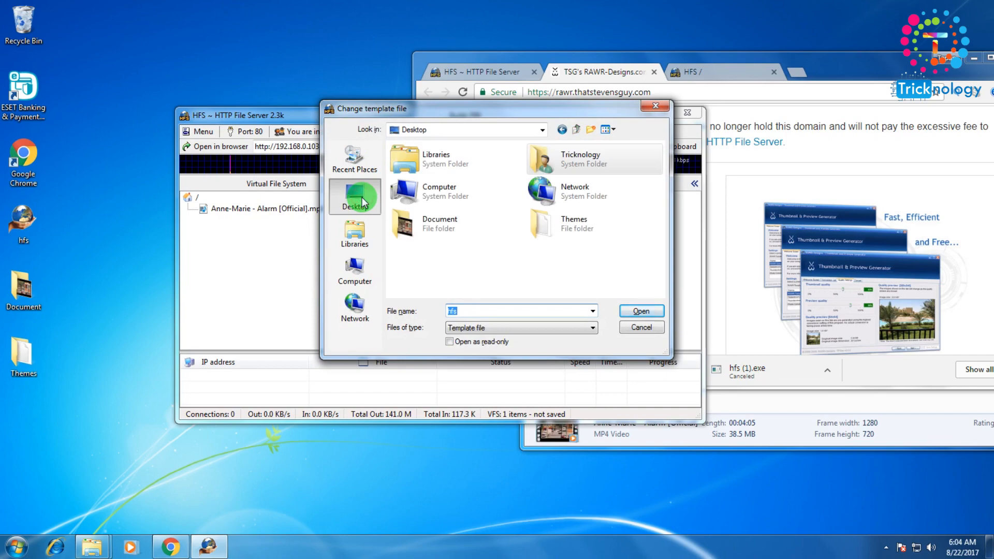
pyautogui.doubleClick(573, 224)
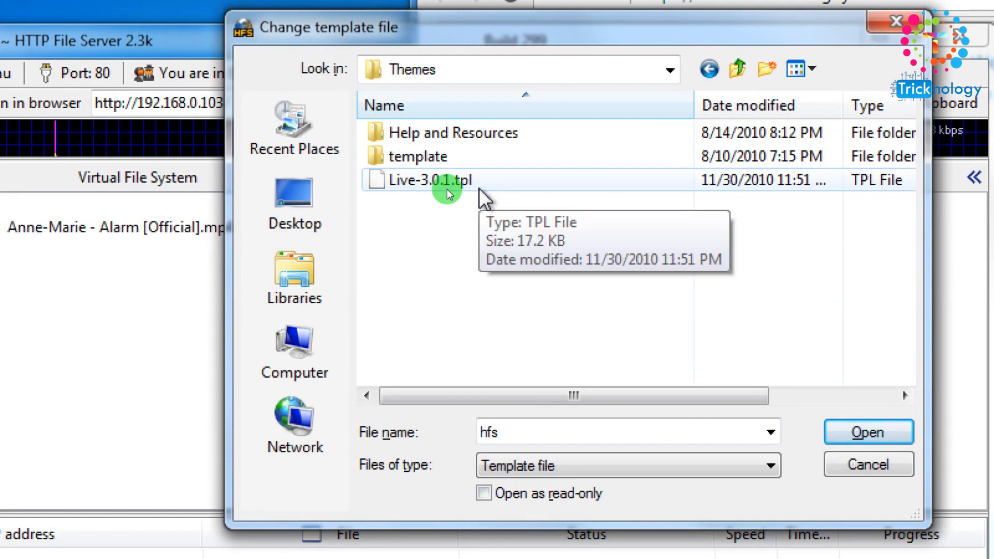
pyautogui.click(868, 464)
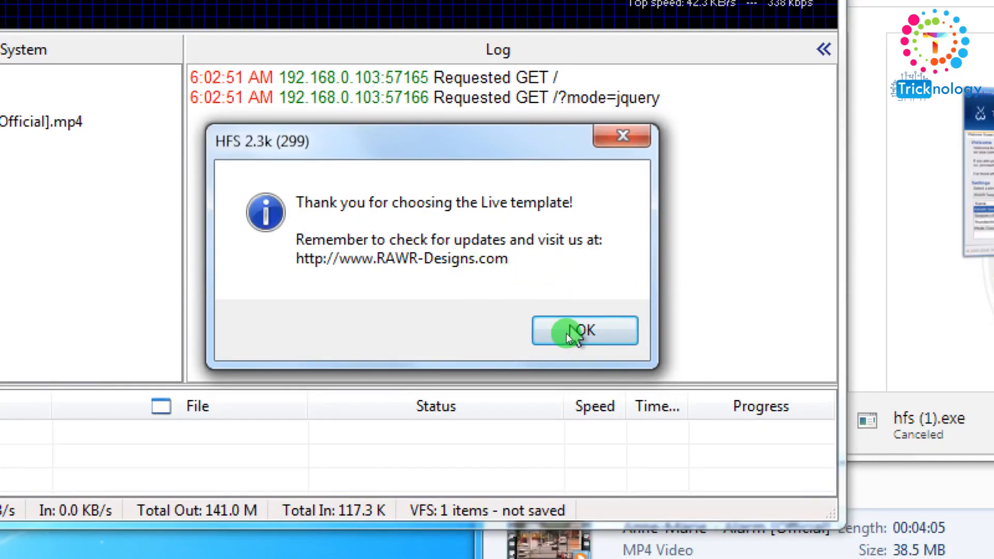
# Dismiss the Live template thank-you message and reload the HFS page in Chrome
pyautogui.click(584, 330)
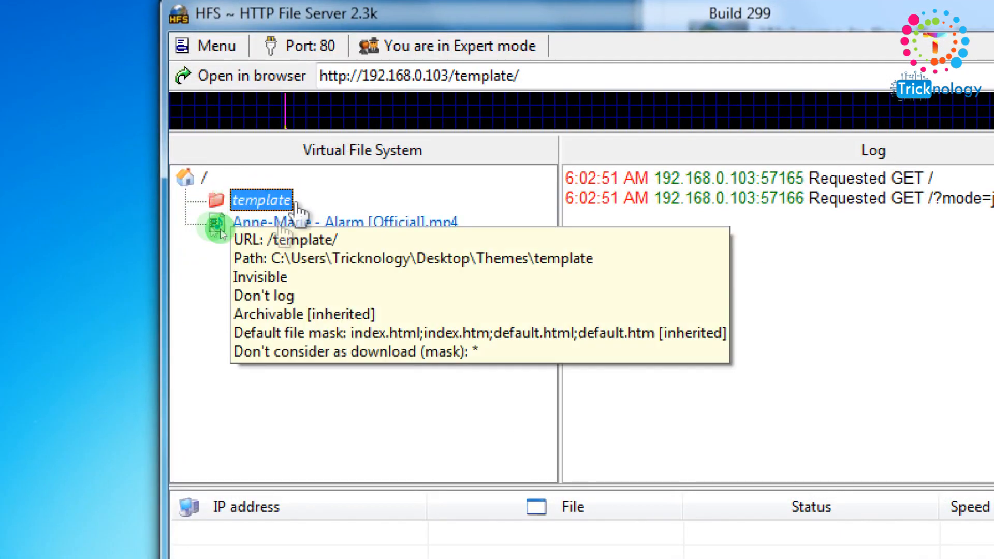
pyautogui.moveTo(273, 151)
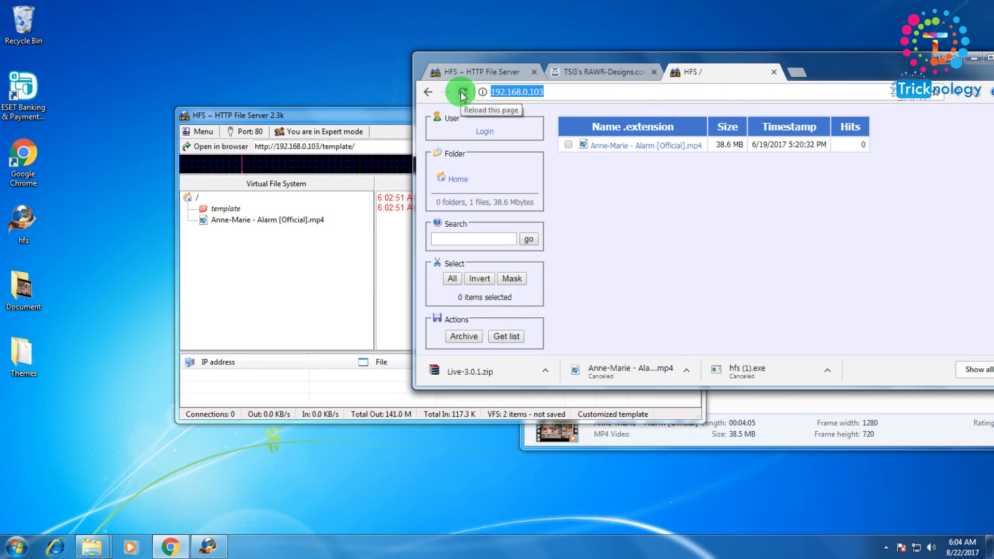
pyautogui.click(461, 93)
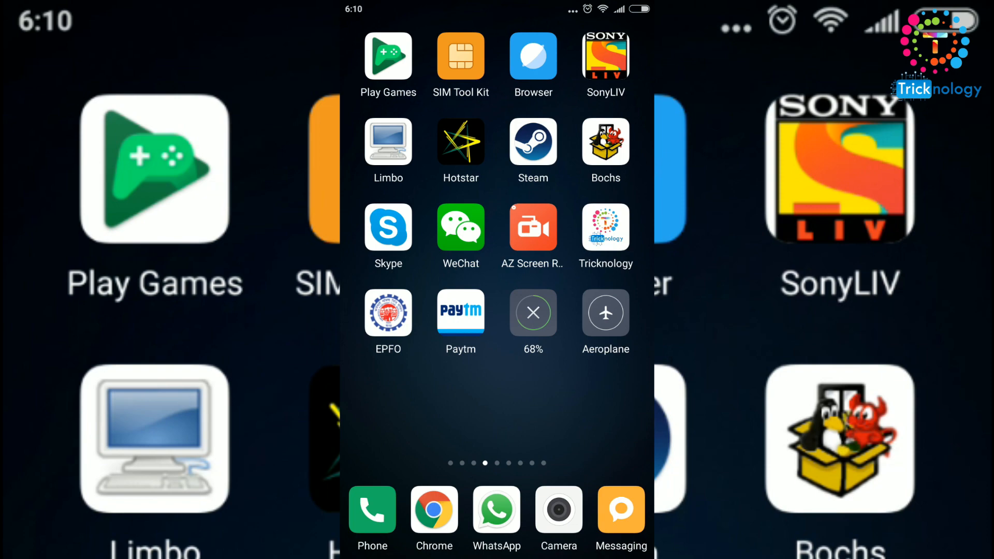
# Open the phone's Chrome and load the HFS server at 192.168.0.103
pyautogui.click(532, 53)
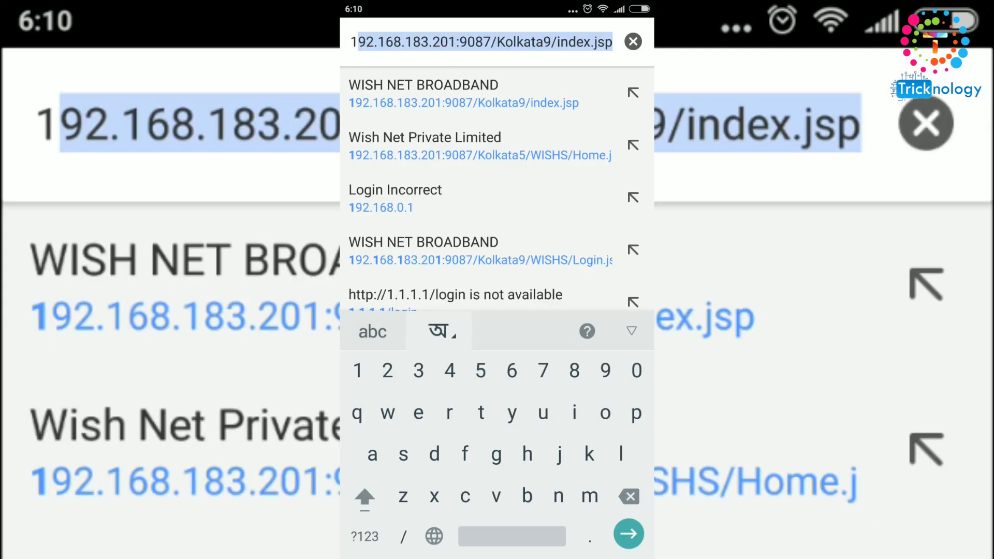
pyautogui.write('103.194.114.88')
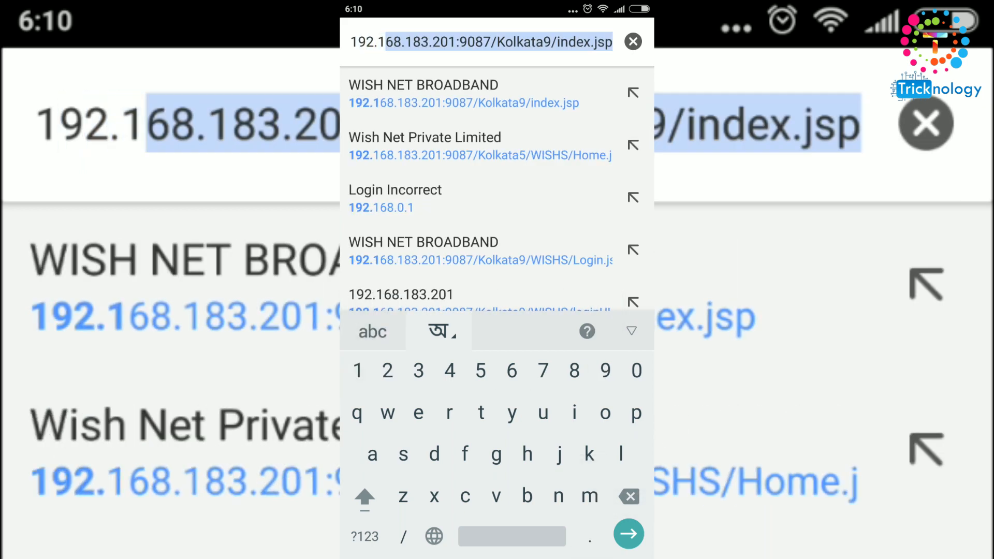
pyautogui.click(381, 198)
pyautogui.write('68.0.103')
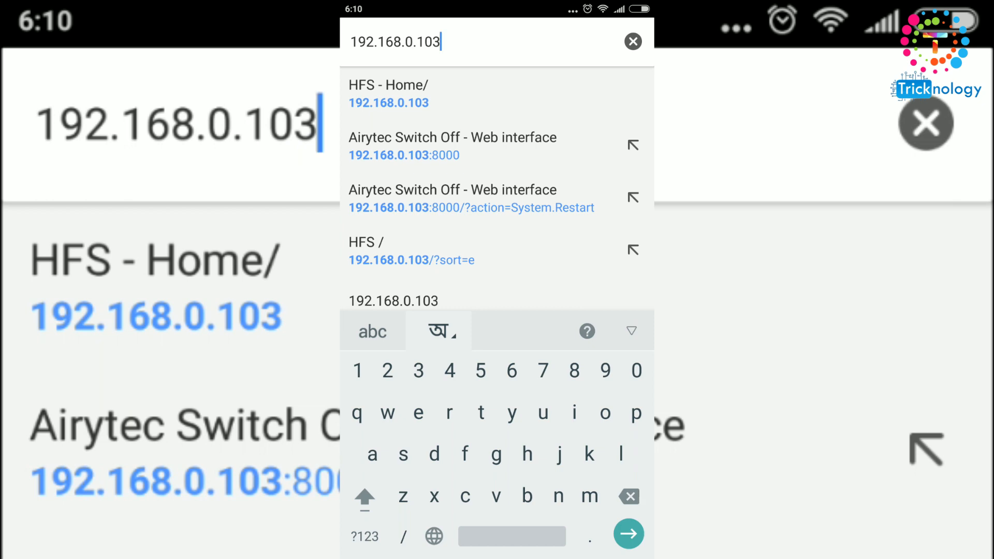
pyautogui.click(389, 93)
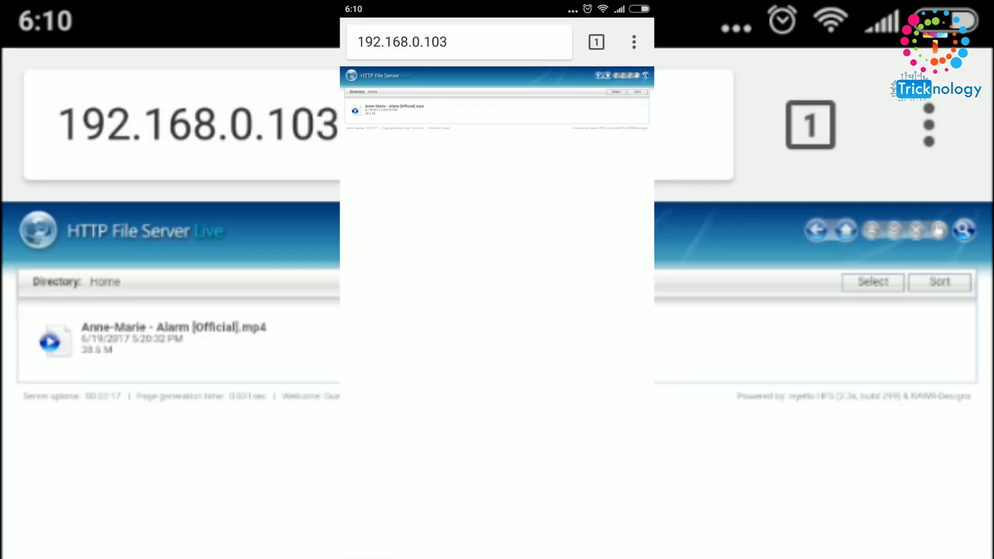